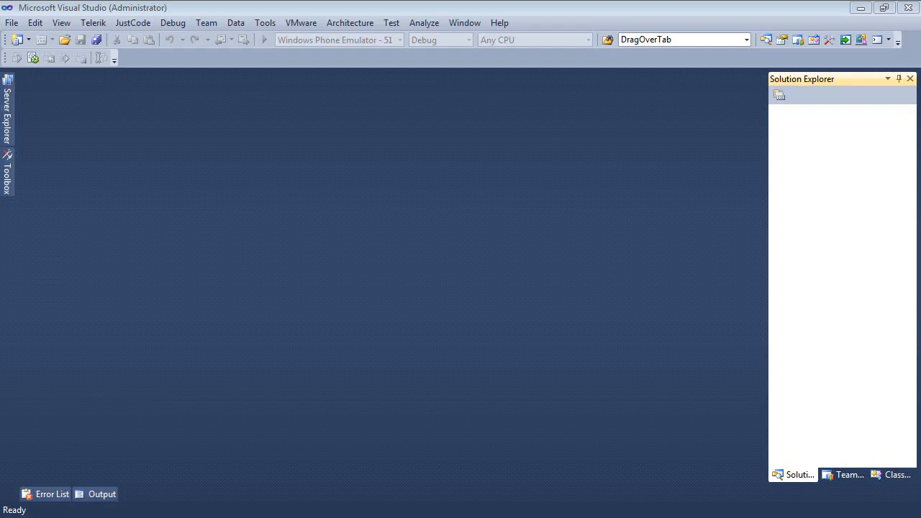
Step: Create a new RadControls Silverlight Application project named RadPropertyGridNestedTTv
{"action": "left_click", "coordinate": [11, 23]}
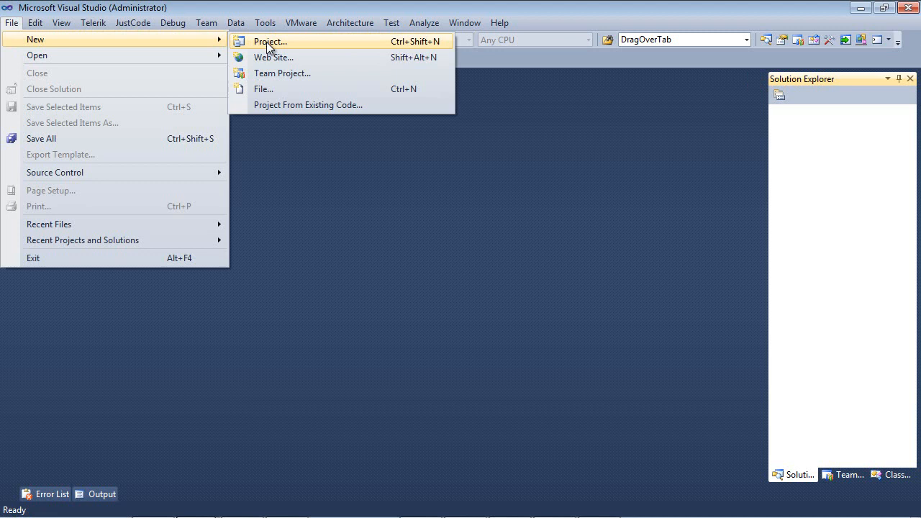
{"action": "left_click", "coordinate": [270, 41]}
{"action": "type", "text": "RadPropertyGridNestedTTv"}
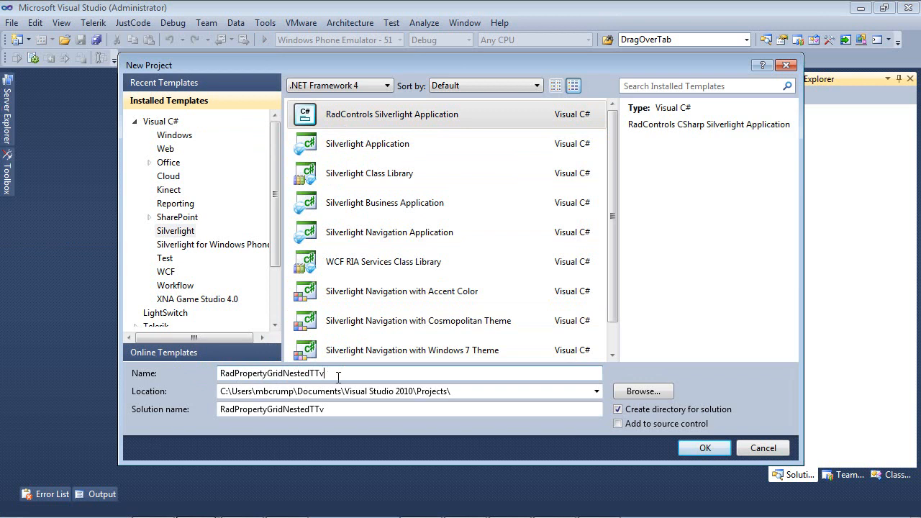
Step: Confirm the project and accept hosting it in a new Web site on Silverlight 5
{"action": "left_click", "coordinate": [703, 447]}
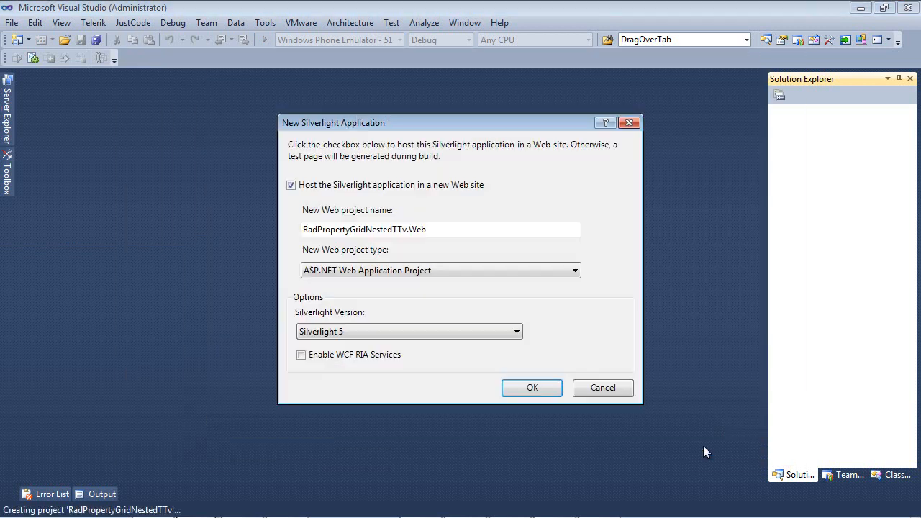
{"action": "mouse_move", "coordinate": [354, 204]}
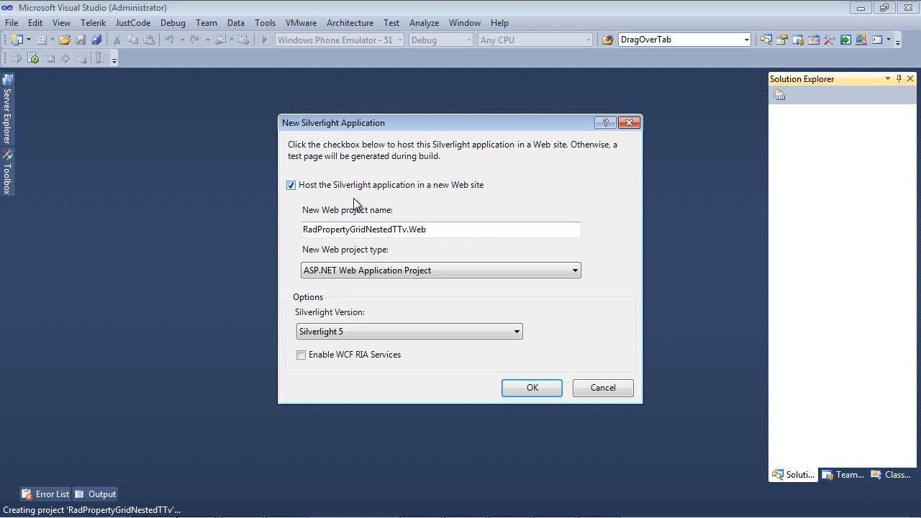
{"action": "mouse_move", "coordinate": [423, 265]}
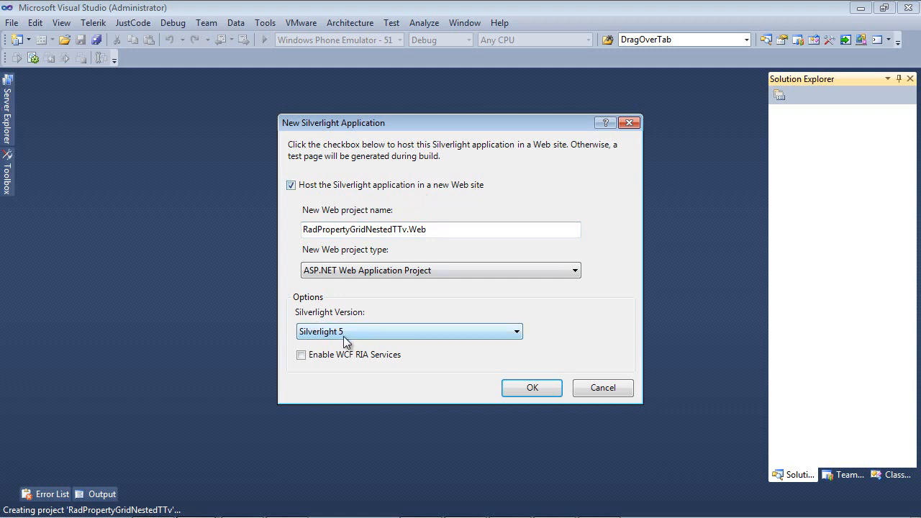
{"action": "left_click", "coordinate": [531, 387]}
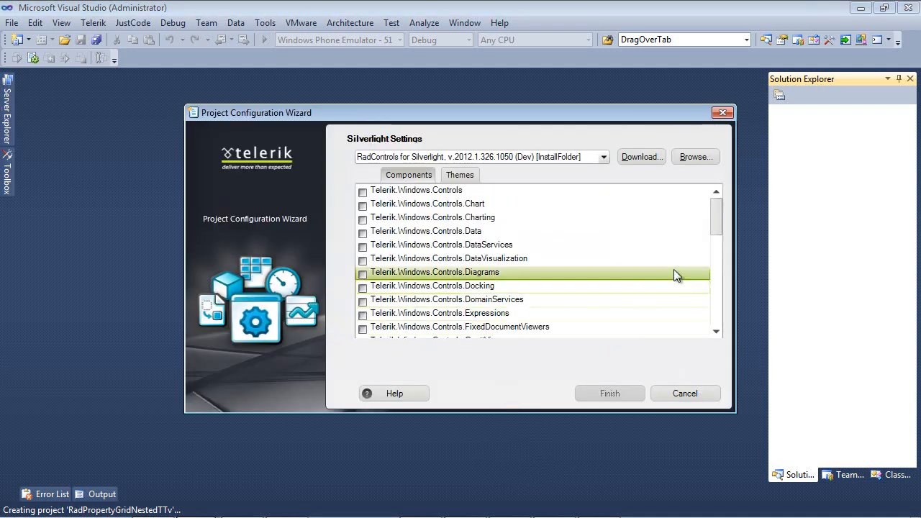
Step: Add the Telerik.Windows.Controls.Input and Controls.Data assemblies in the wizard and finish
{"action": "scroll", "scroll_direction": "down", "scroll_amount": 3}
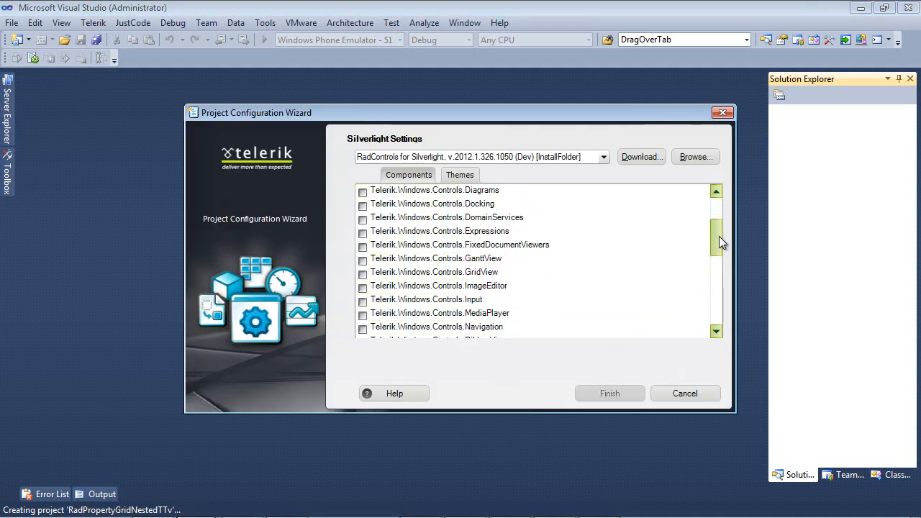
{"action": "left_click", "coordinate": [363, 299]}
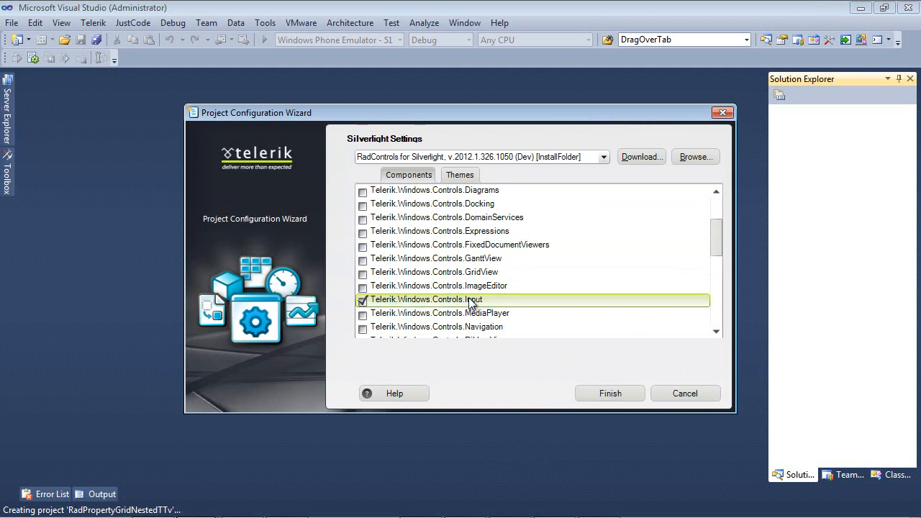
{"action": "mouse_move", "coordinate": [459, 308]}
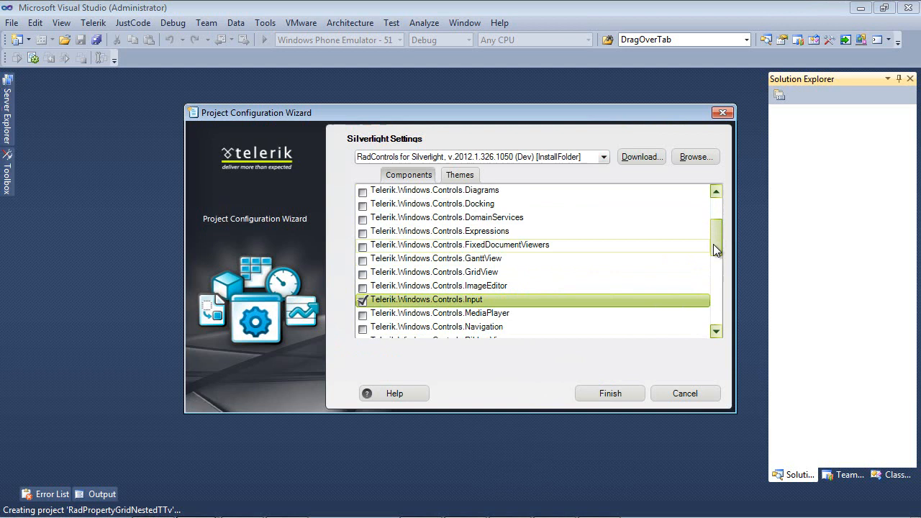
{"action": "scroll", "scroll_direction": "up", "scroll_amount": 3}
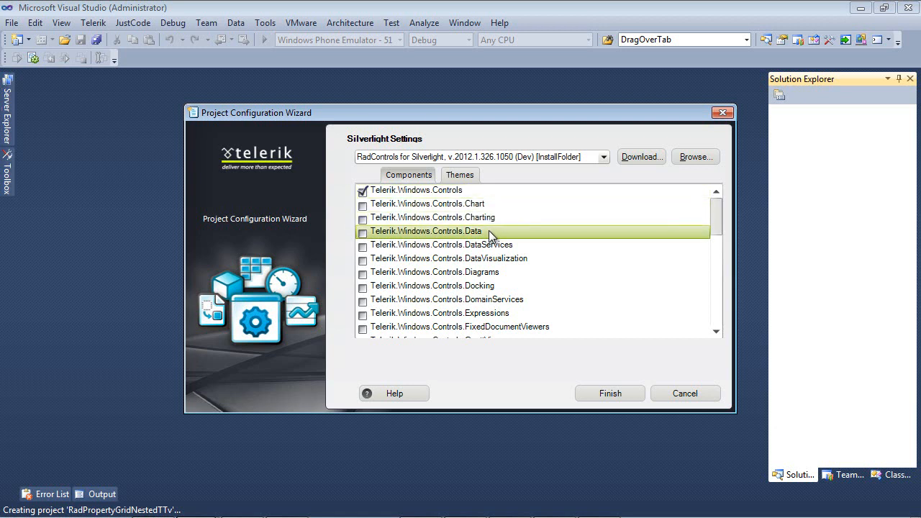
{"action": "left_click", "coordinate": [363, 233]}
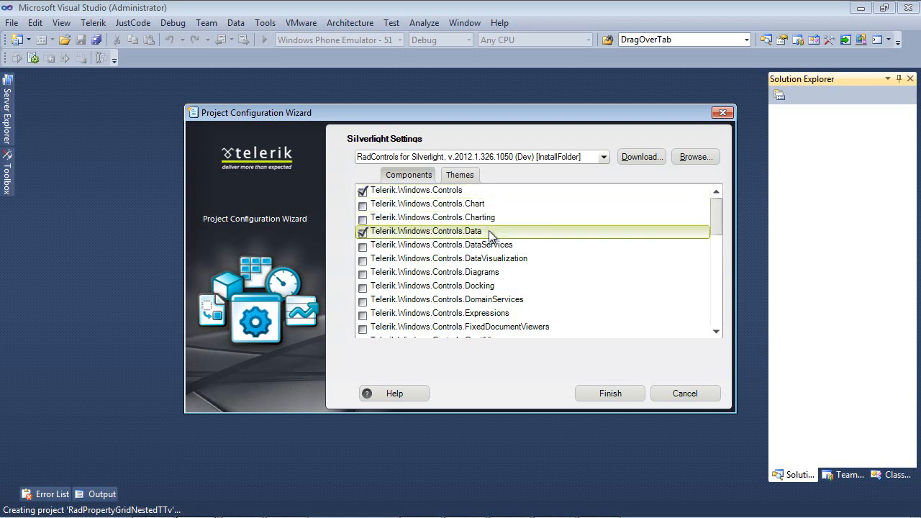
{"action": "scroll", "scroll_direction": "down", "scroll_amount": 3}
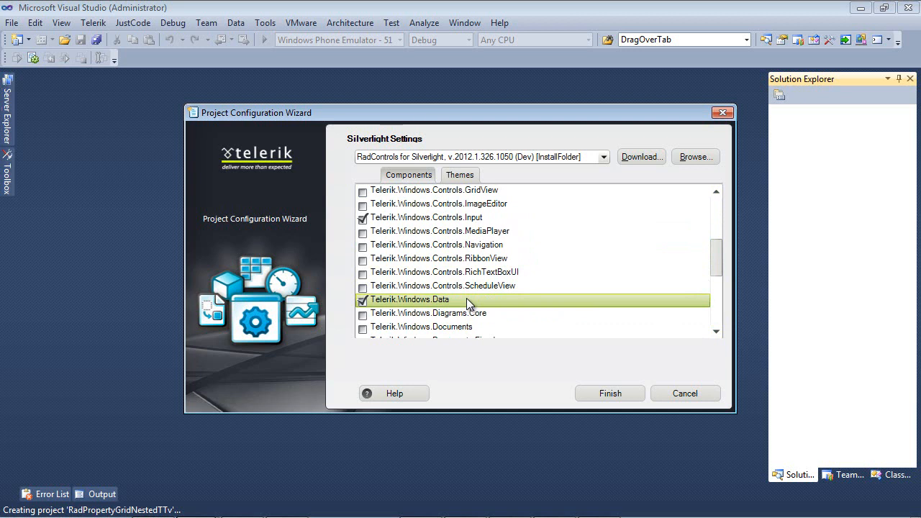
{"action": "mouse_move", "coordinate": [473, 302]}
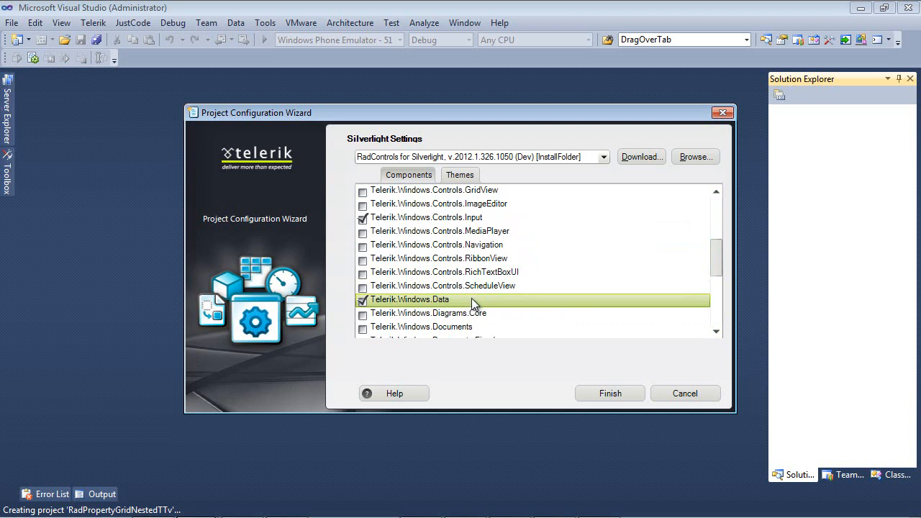
{"action": "left_click", "coordinate": [609, 393]}
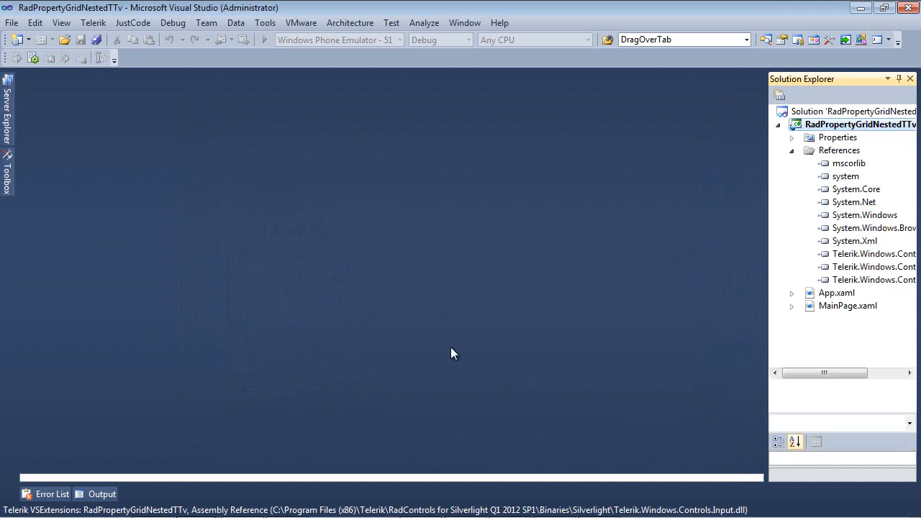
Step: Open MainPage.xaml and inspect the Controls, Controls.Data, Controls.Input and Data references
{"action": "double_click", "coordinate": [846, 305]}
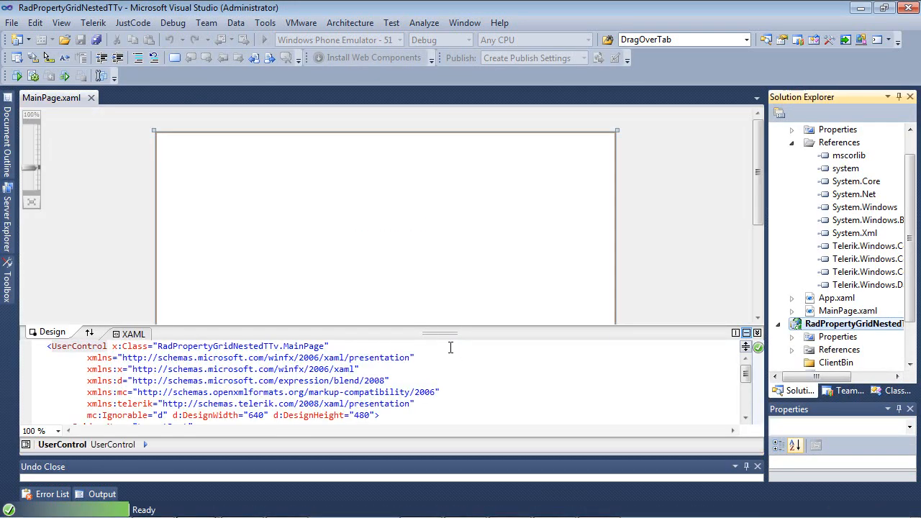
{"action": "left_click", "coordinate": [854, 323]}
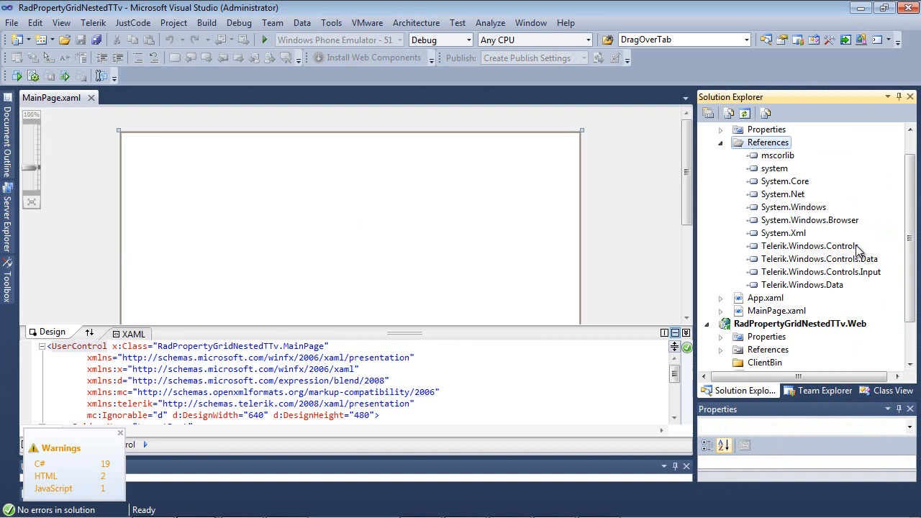
{"action": "left_click", "coordinate": [809, 245]}
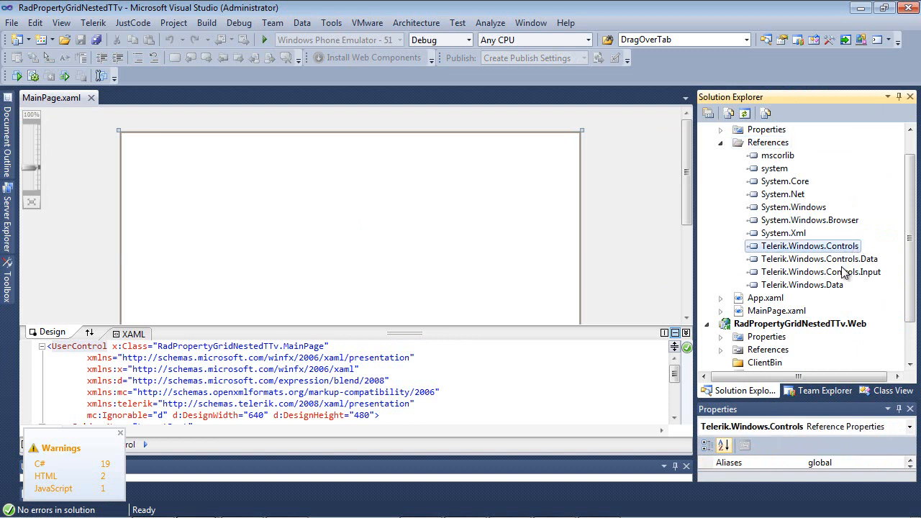
{"action": "left_click", "coordinate": [818, 258]}
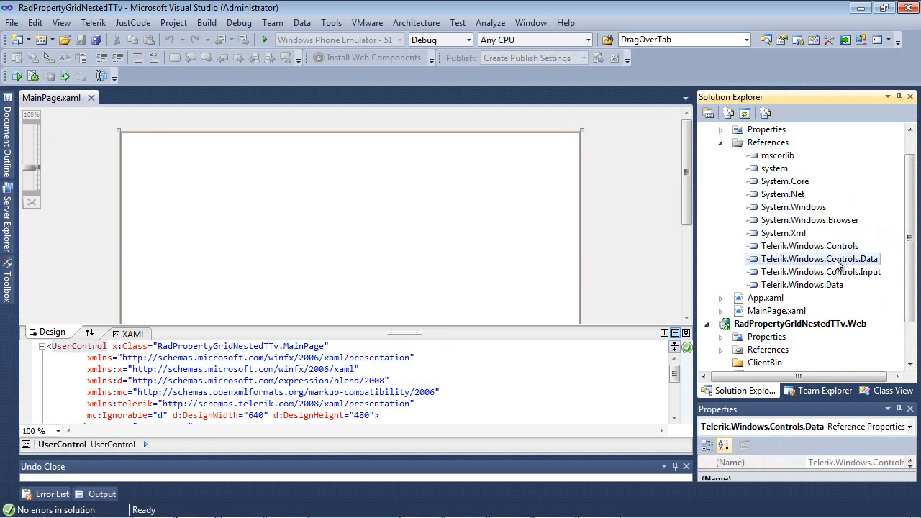
{"action": "mouse_move", "coordinate": [837, 281]}
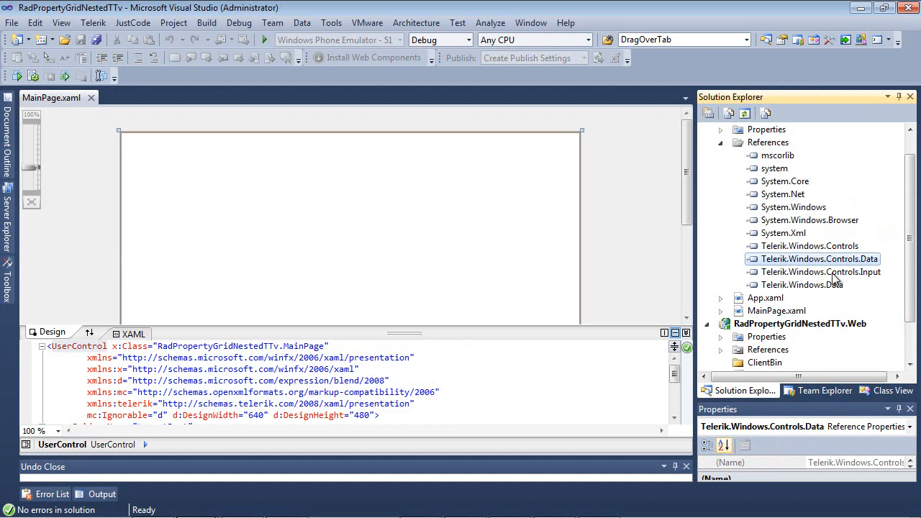
{"action": "left_click", "coordinate": [820, 271]}
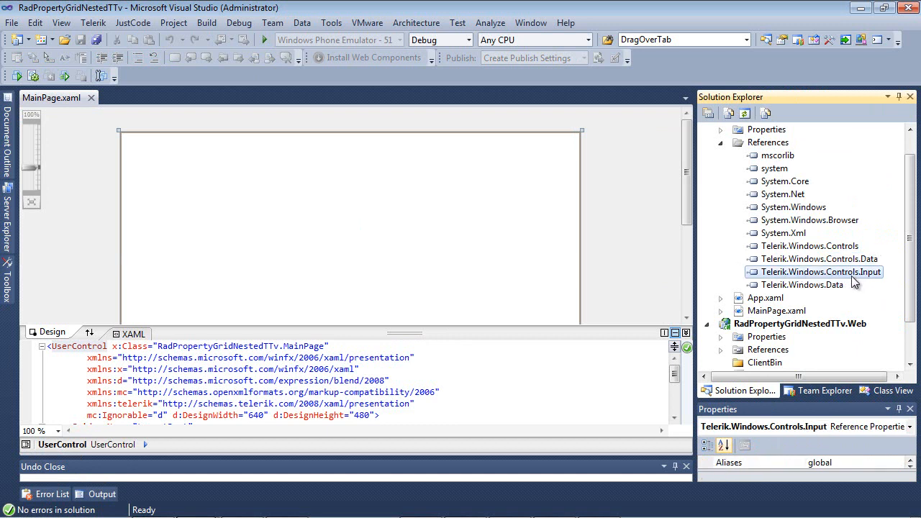
{"action": "left_click", "coordinate": [802, 285]}
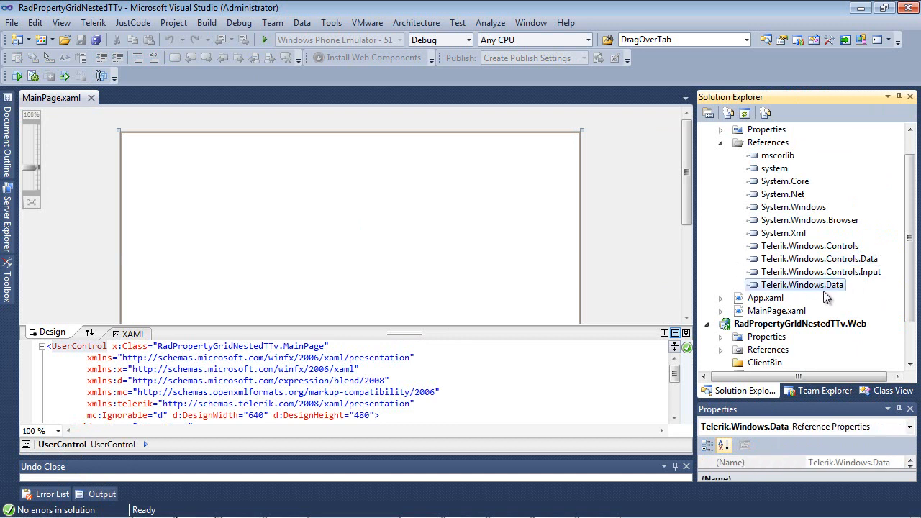
{"action": "mouse_move", "coordinate": [723, 151]}
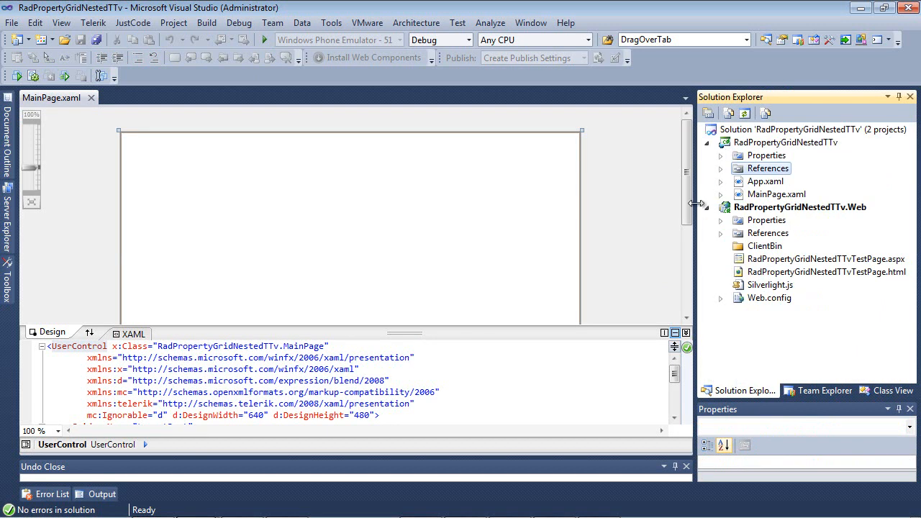
Step: Widen Solution Explorer and drag the Design/XAML splitter up to enlarge the XAML editor
{"action": "left_click_drag", "start_coordinate": [694, 203], "coordinate": [781, 204]}
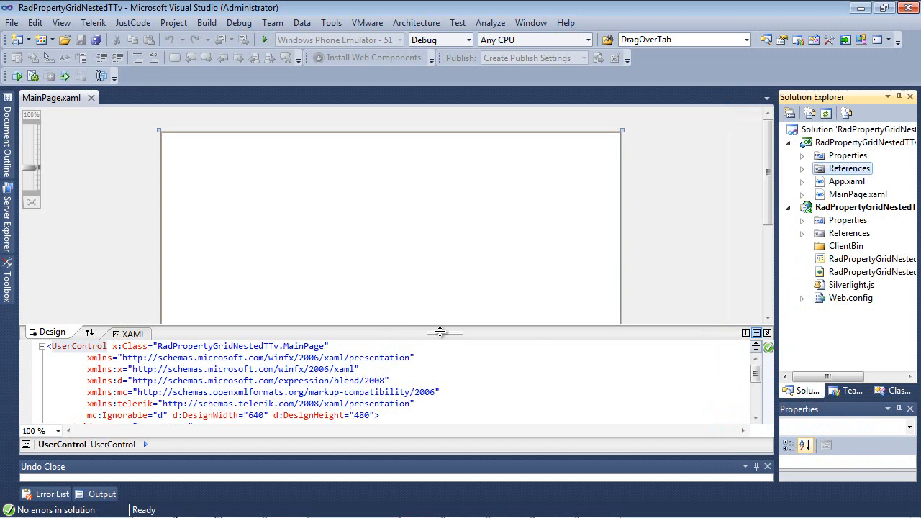
{"action": "left_click_drag", "start_coordinate": [444, 331], "coordinate": [443, 185]}
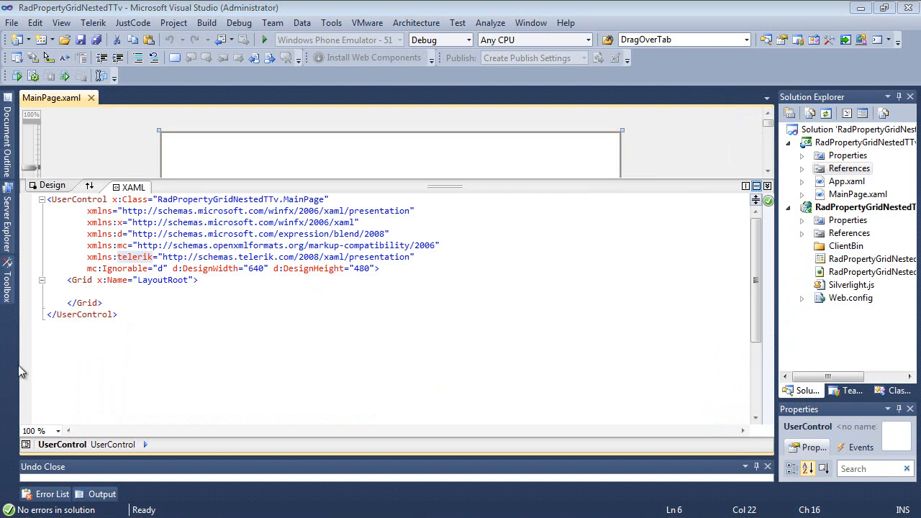
{"action": "left_click", "coordinate": [863, 142]}
{"action": "type", "text": "Em"}
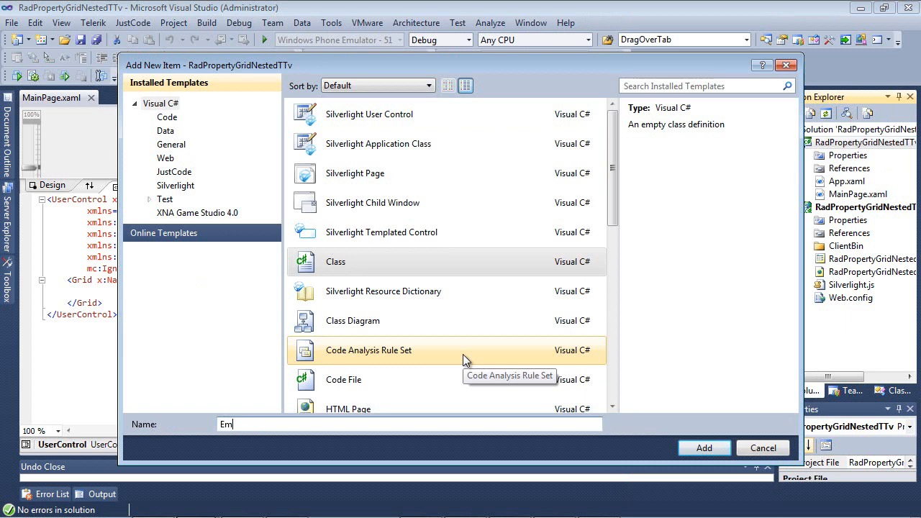
Step: Add the Employee class item to the project and open Employee.cs
{"action": "left_click", "coordinate": [703, 448]}
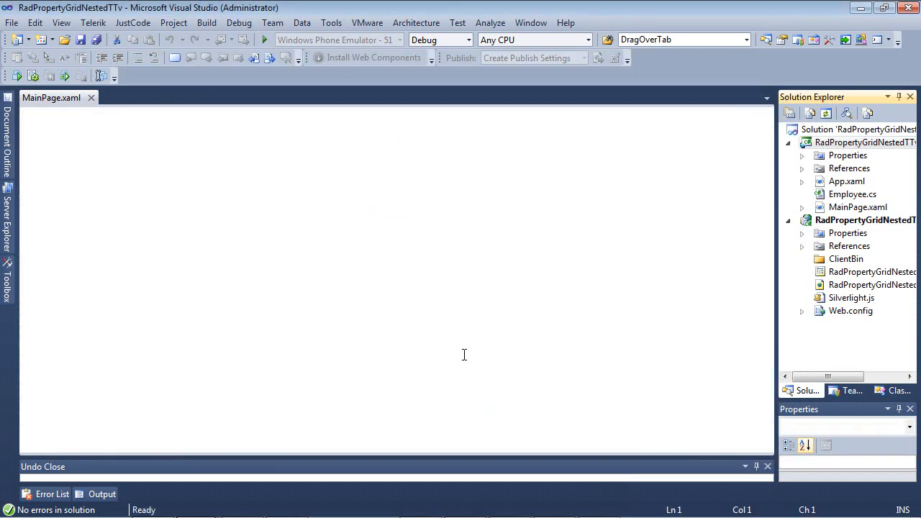
{"action": "double_click", "coordinate": [852, 194]}
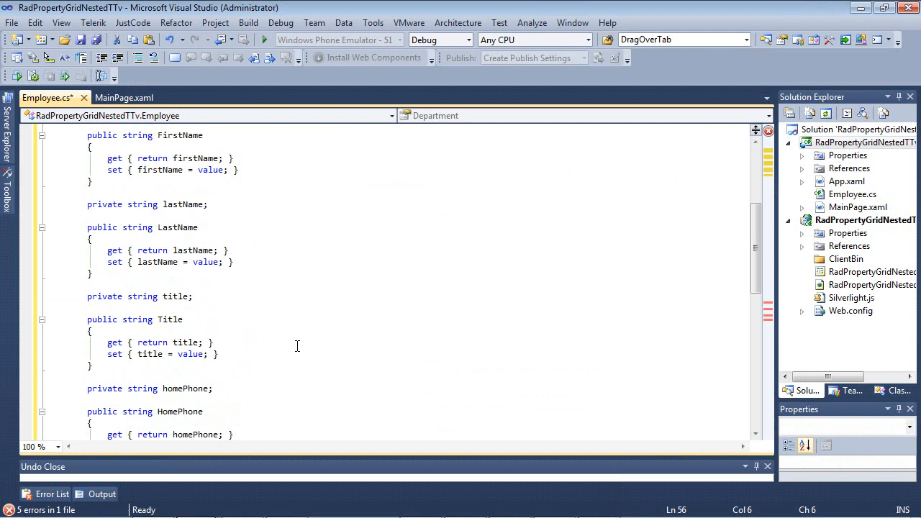
Step: Scroll through the Employee class code, including the Department property and its backing field
{"action": "scroll", "scroll_direction": "up", "scroll_amount": 3}
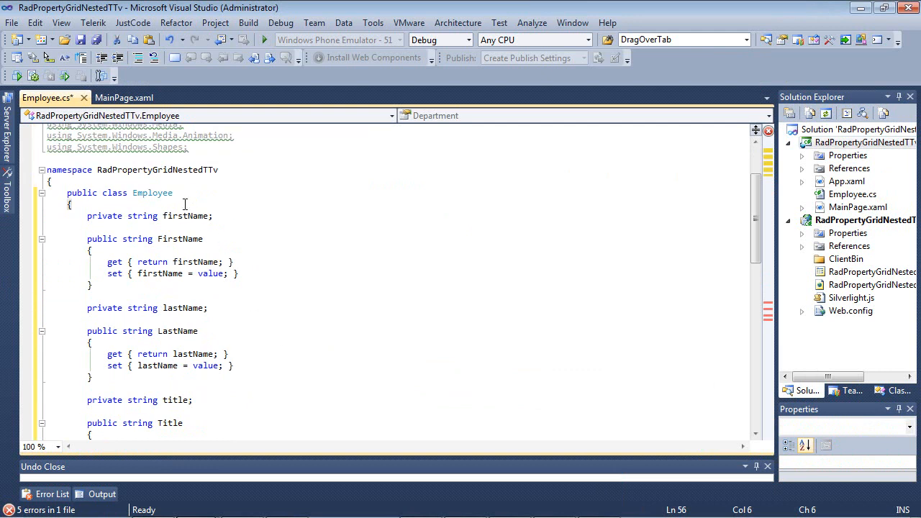
{"action": "mouse_move", "coordinate": [215, 239]}
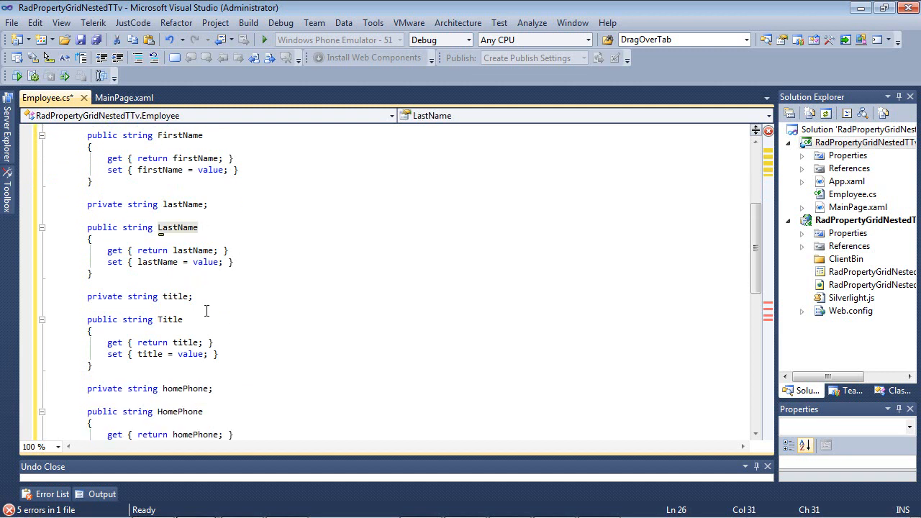
{"action": "scroll", "scroll_direction": "down", "scroll_amount": 3}
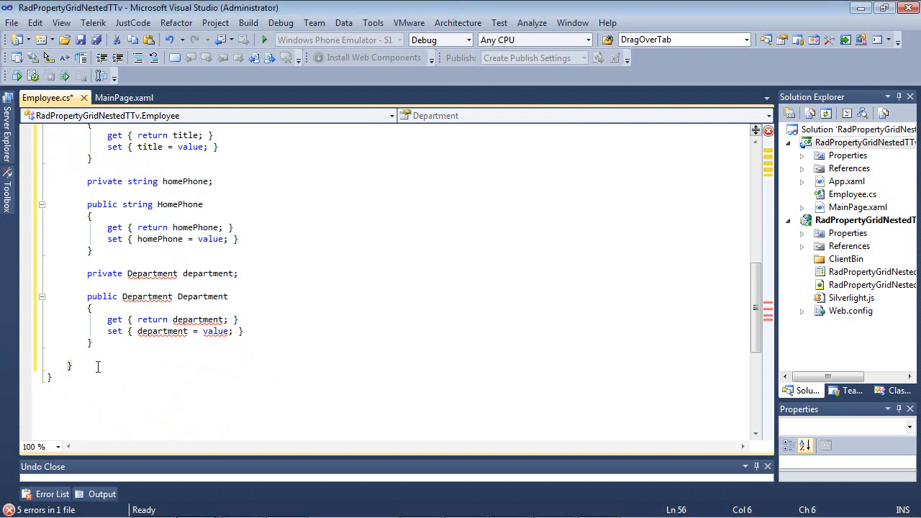
Step: Scroll through the Department (ID, Country) and Order classes added below Employee
{"action": "scroll", "scroll_direction": "down", "scroll_amount": 3}
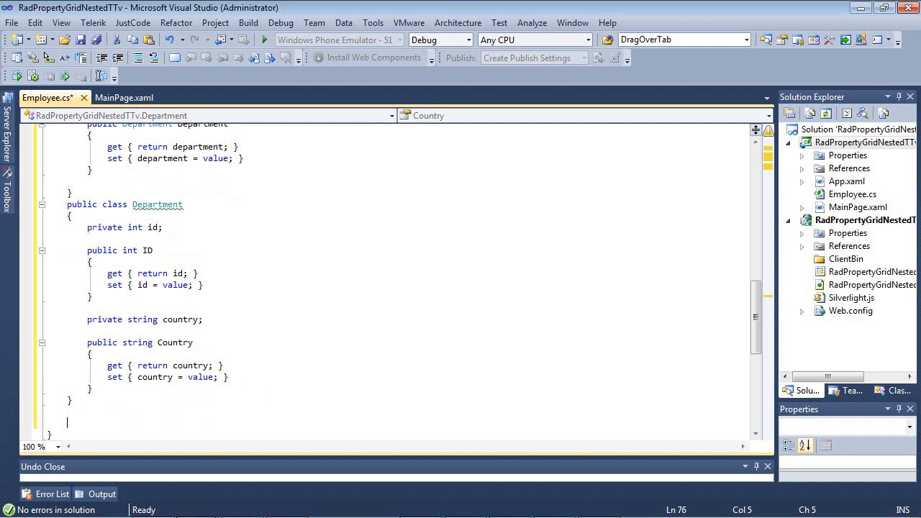
{"action": "mouse_move", "coordinate": [141, 471]}
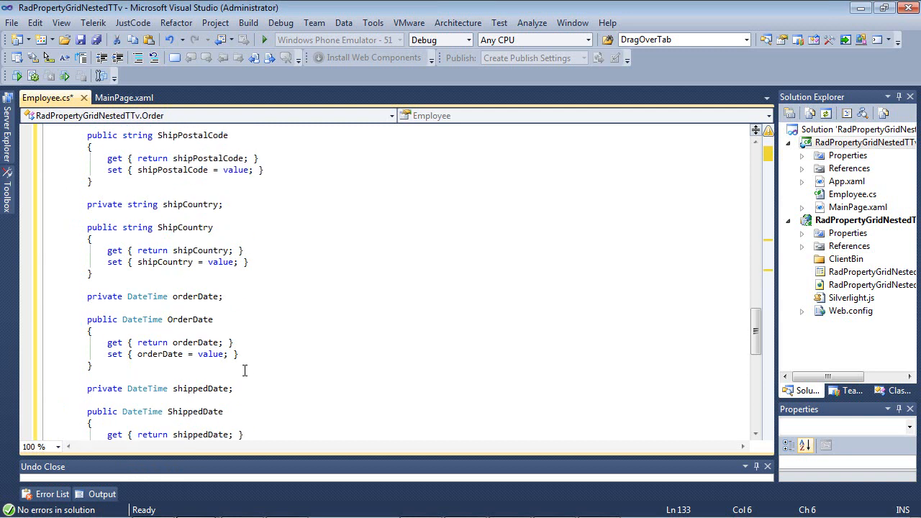
{"action": "scroll", "scroll_direction": "up", "scroll_amount": 3}
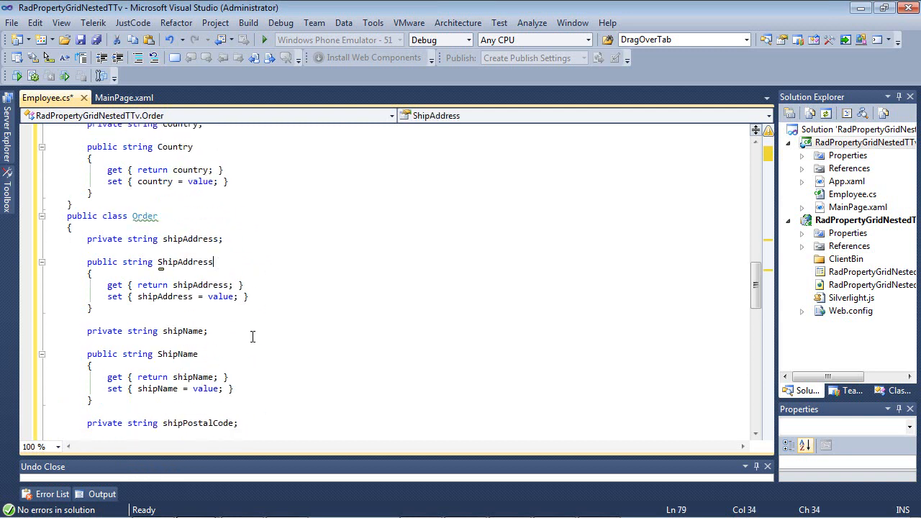
{"action": "scroll", "scroll_direction": "down", "scroll_amount": 3}
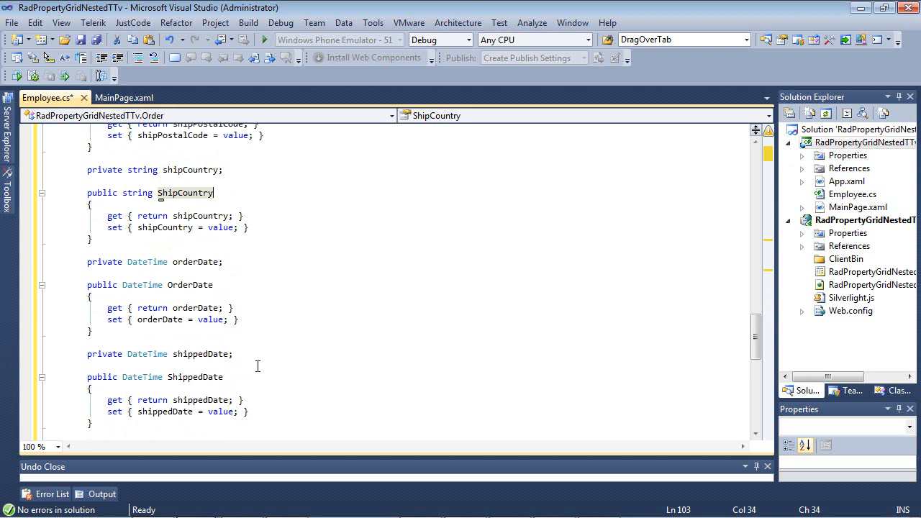
{"action": "scroll", "scroll_direction": "down", "scroll_amount": 3}
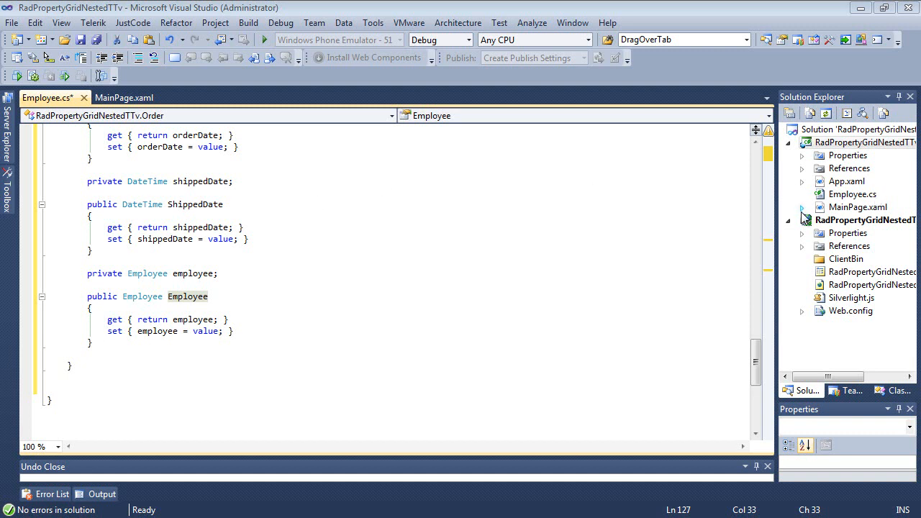
Step: Type RadPropertyGrid PropertyGrid1 with Item="{Binding}" and NestedPropertiesVisibility="Visible" in MainPage.xaml
{"action": "left_click", "coordinate": [857, 207]}
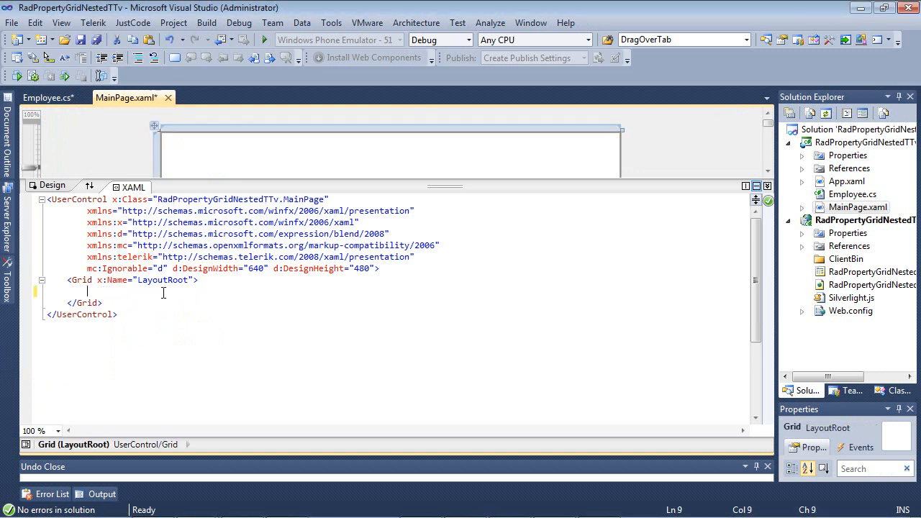
{"action": "type", "text": "<telerik:RadPropertyGrid x:Name=\"Proper"}
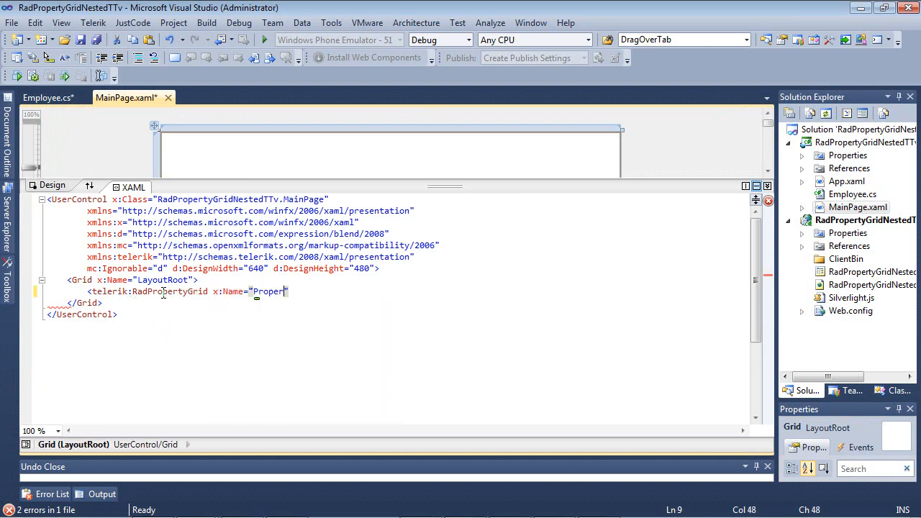
{"action": "type", "text": "tyGrid1"}
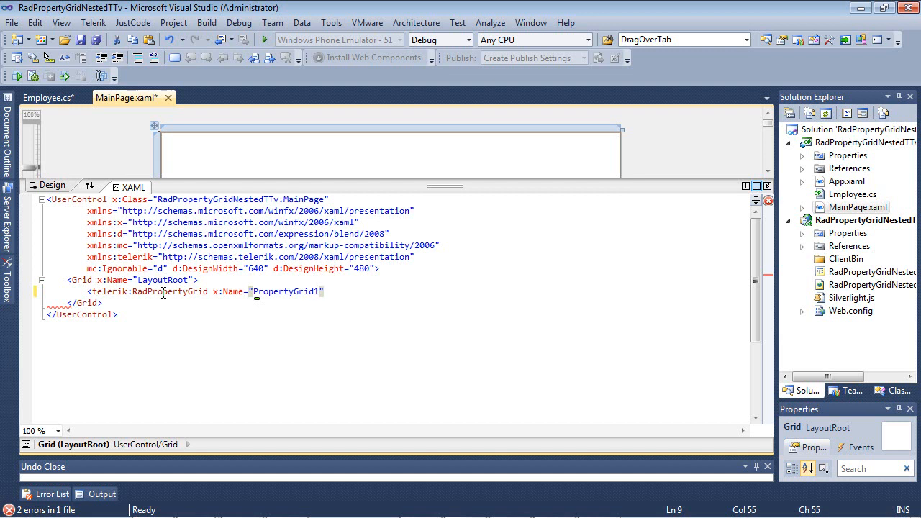
{"action": "type", "text": "Item=\""}
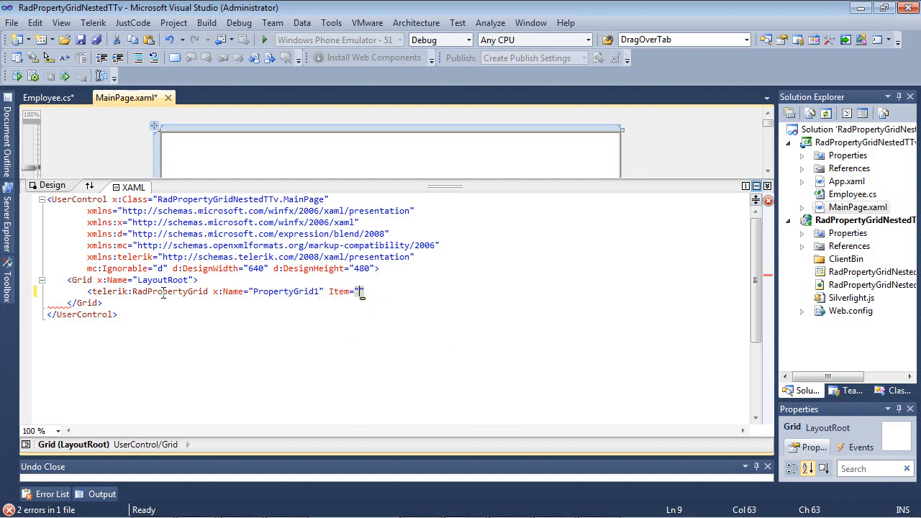
{"action": "type", "text": "{Binding"}
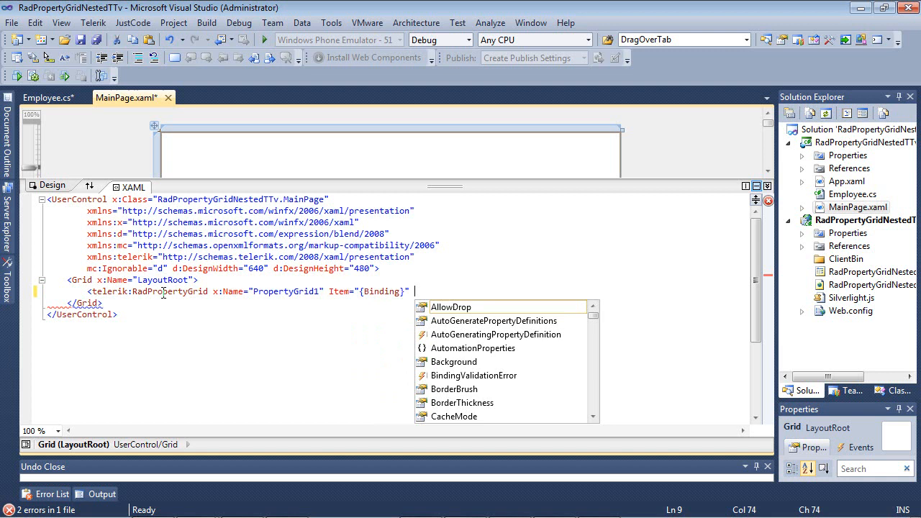
{"action": "type", "text": "NestedPropertiesVisibility=\""}
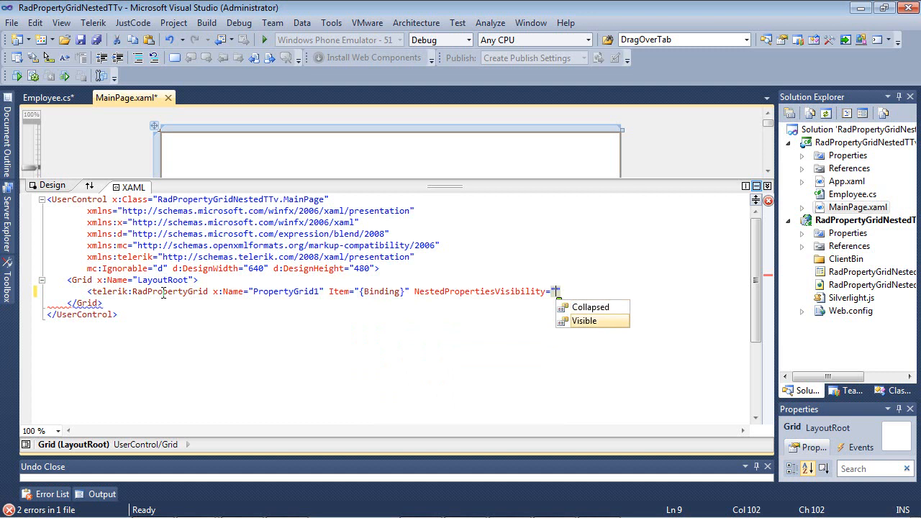
{"action": "left_click", "coordinate": [584, 320]}
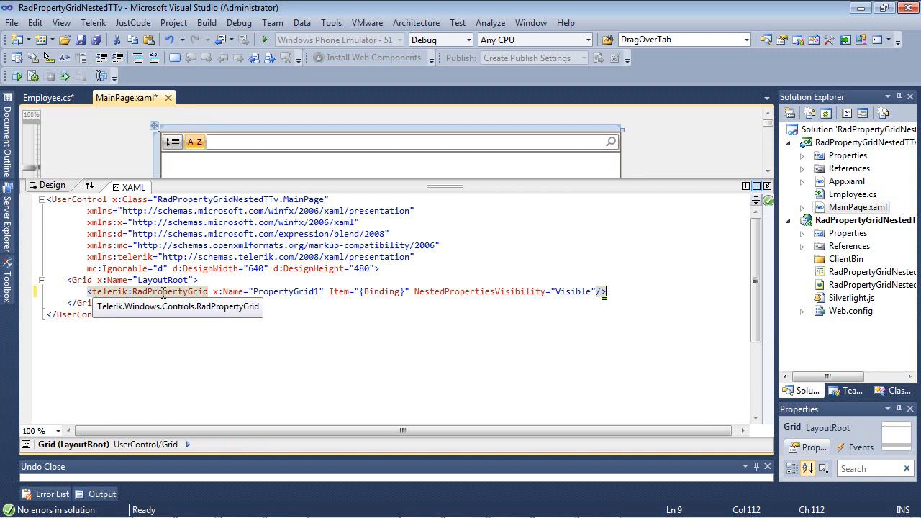
{"action": "mouse_move", "coordinate": [784, 216]}
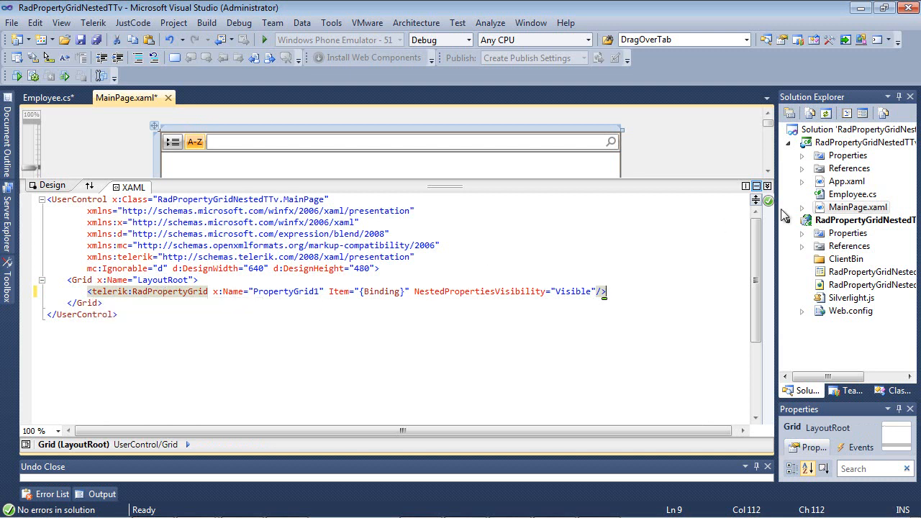
Step: In MainPage.xaml.cs, attach a Loaded handler and assign DataContext = new Order()
{"action": "double_click", "coordinate": [878, 220]}
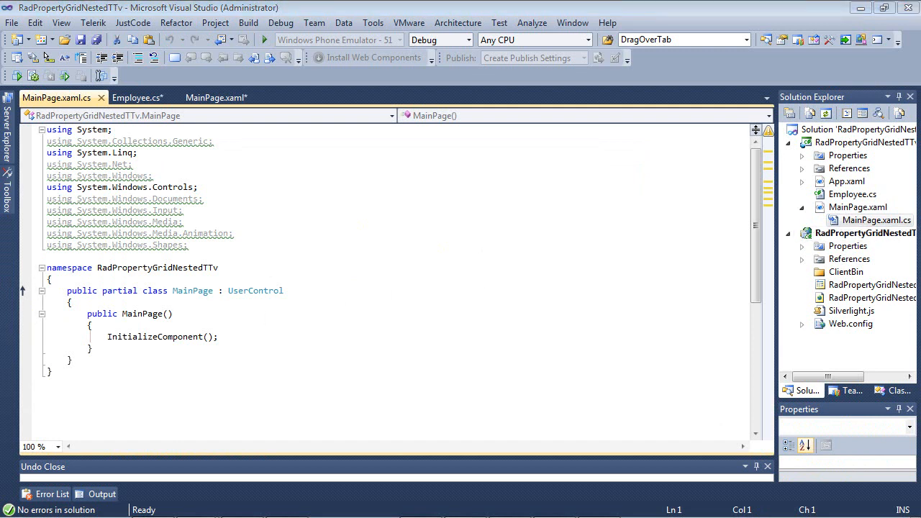
{"action": "mouse_move", "coordinate": [232, 340]}
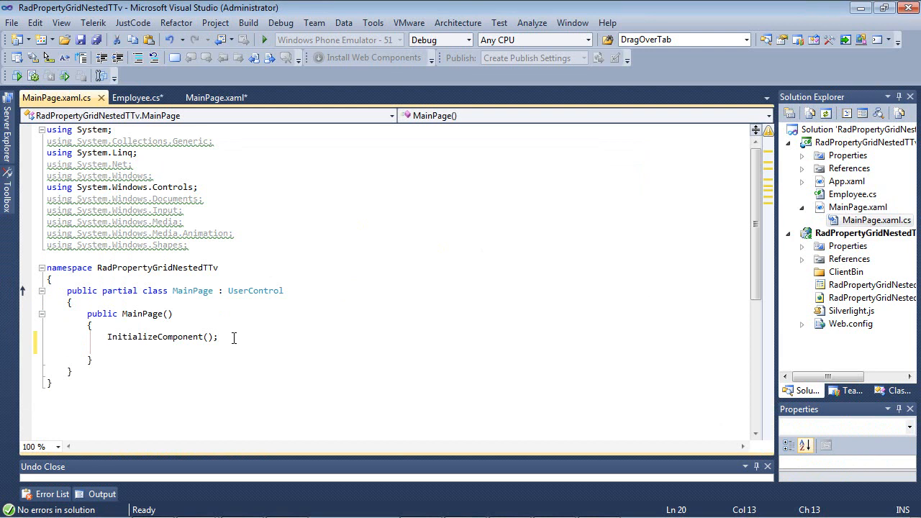
{"action": "type", "text": "Loaded += new RoutedEventHandler(MainPage_Loaded);"}
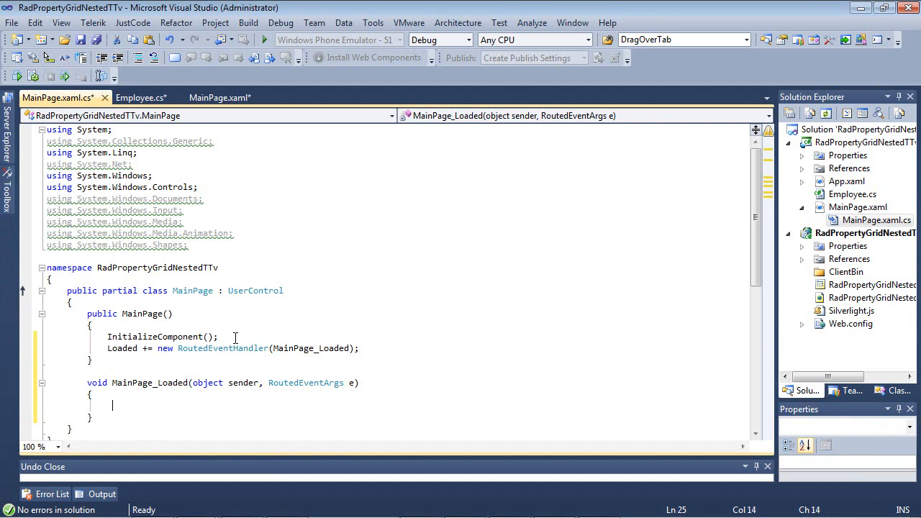
{"action": "type", "text": "DataContext = new Order()"}
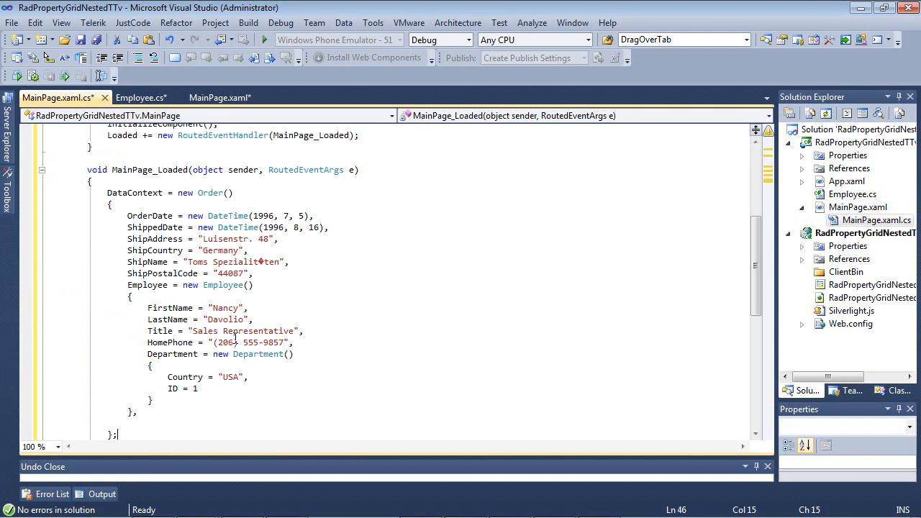
{"action": "mouse_move", "coordinate": [525, 408]}
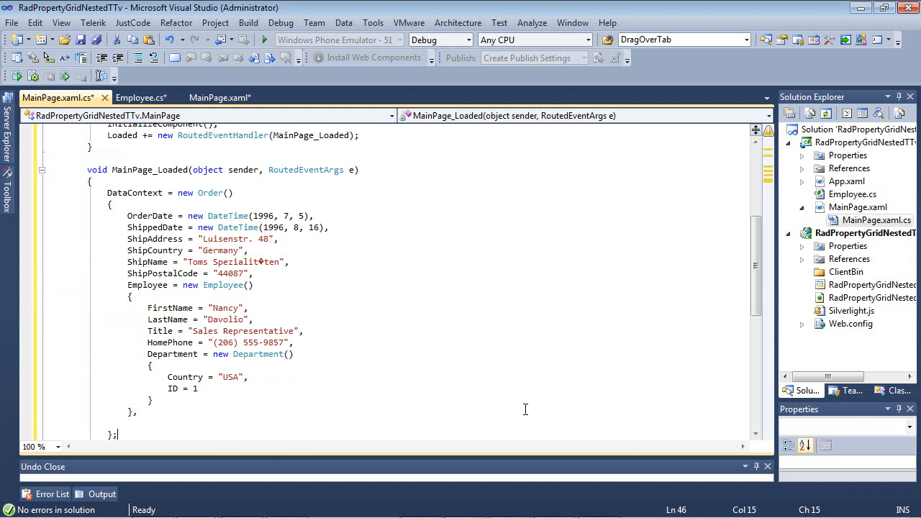
Step: Fill the Order initializer with order fields, an Employee and a nested Department
{"action": "scroll", "scroll_direction": "up", "scroll_amount": 3}
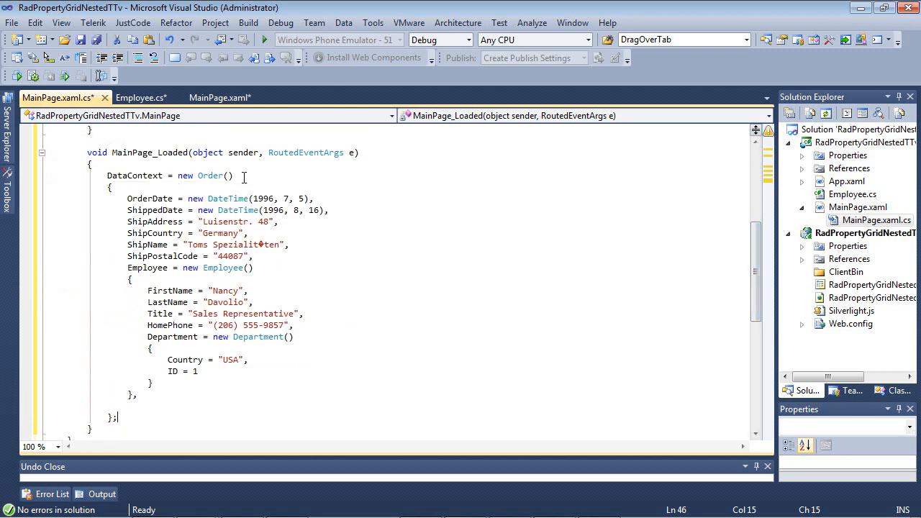
{"action": "left_click", "coordinate": [228, 175]}
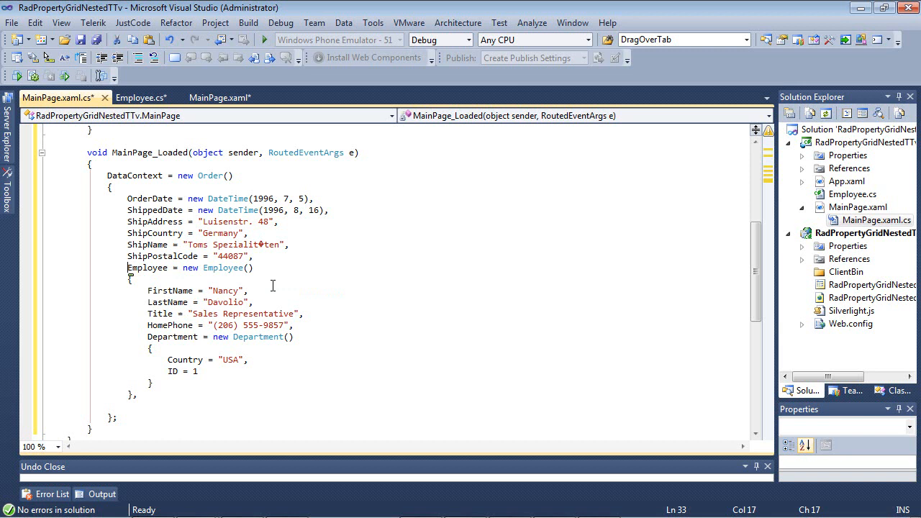
{"action": "left_click", "coordinate": [249, 268]}
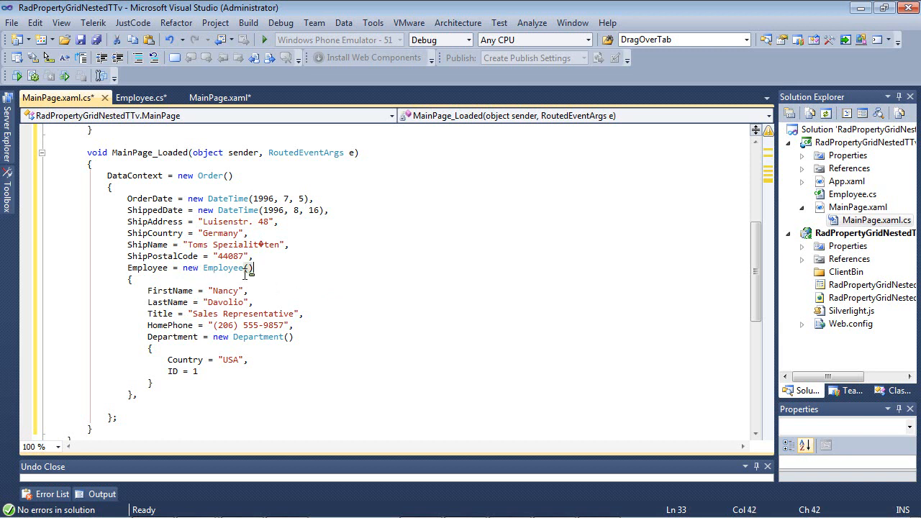
{"action": "mouse_move", "coordinate": [259, 293]}
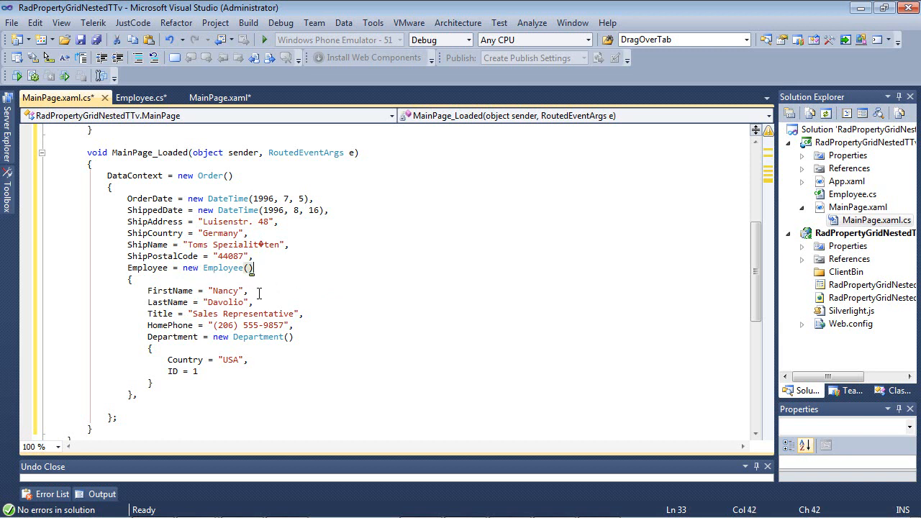
{"action": "mouse_move", "coordinate": [281, 313]}
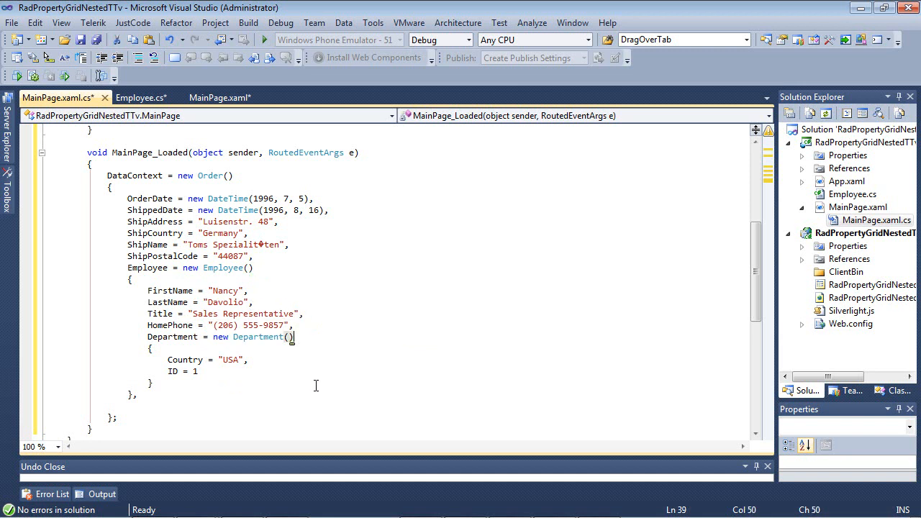
{"action": "mouse_move", "coordinate": [301, 376]}
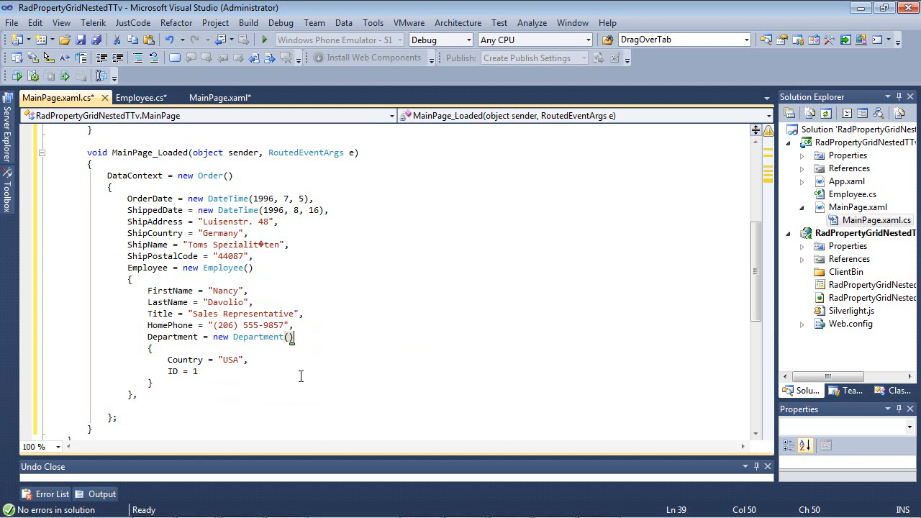
{"action": "mouse_move", "coordinate": [256, 361]}
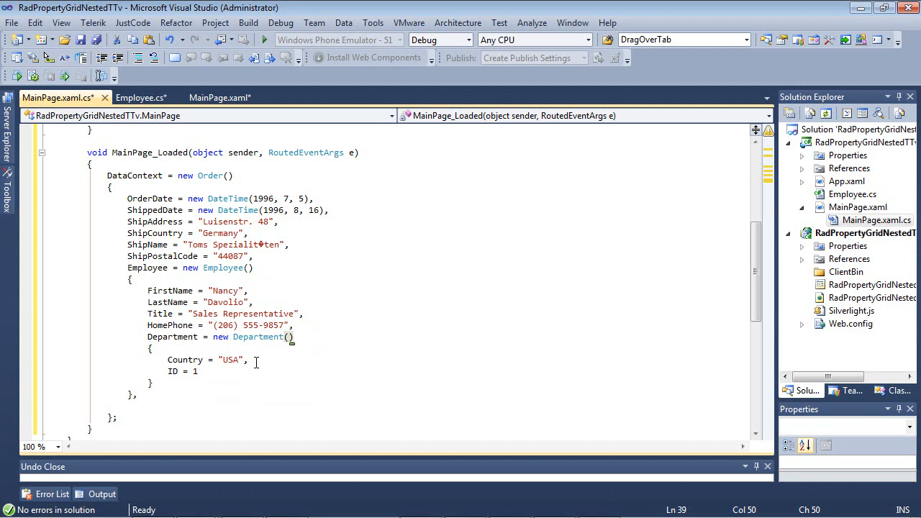
{"action": "left_click", "coordinate": [200, 372]}
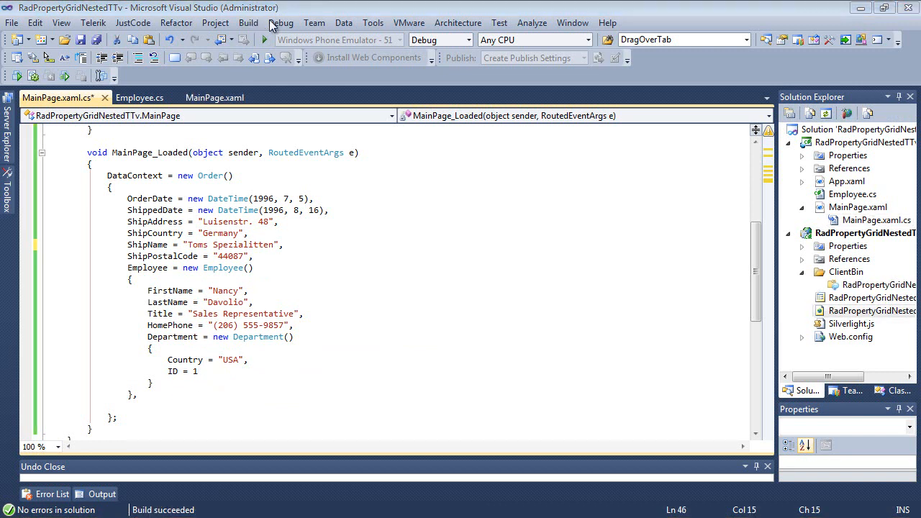
Step: Run the Silverlight app in the browser using Debug > Start Without Debugging
{"action": "left_click", "coordinate": [279, 22]}
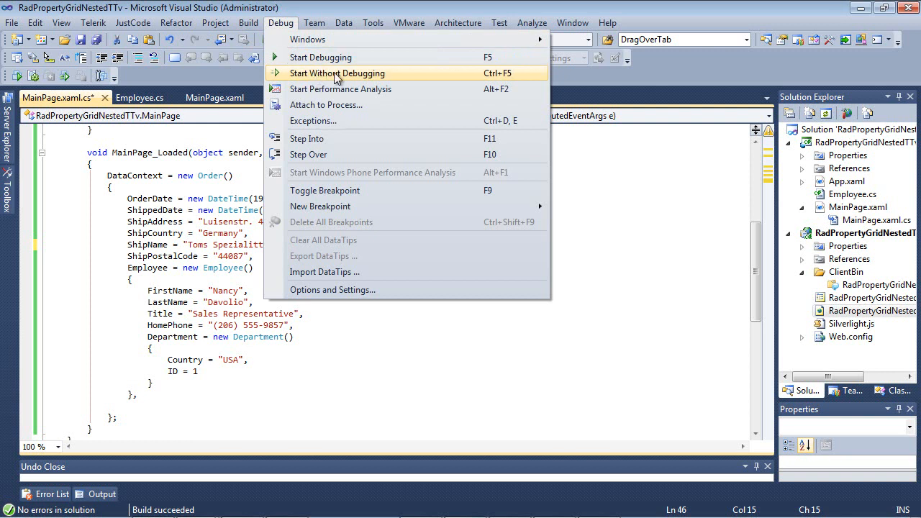
{"action": "left_click", "coordinate": [336, 72]}
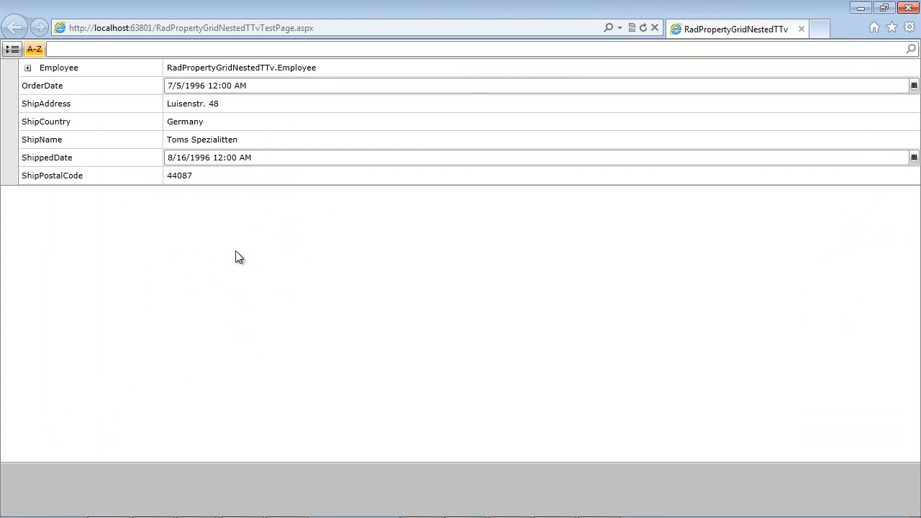
{"action": "mouse_move", "coordinate": [137, 232]}
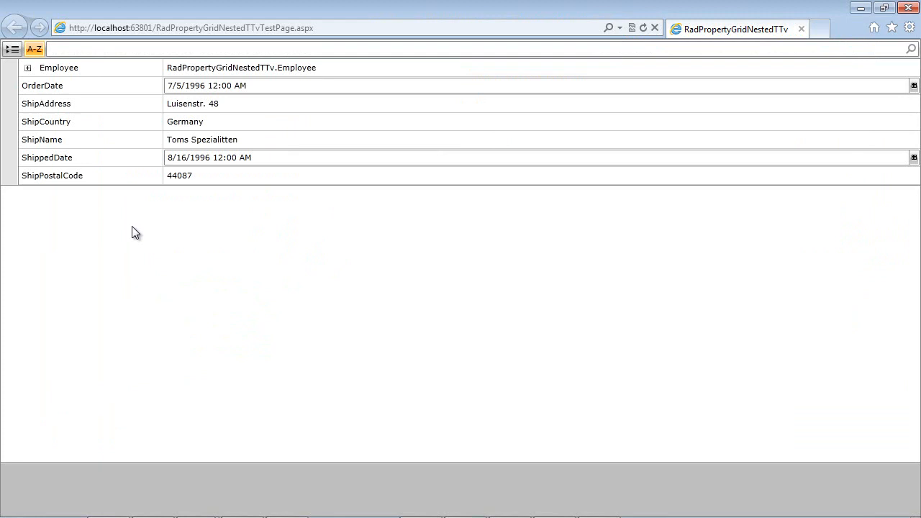
{"action": "left_click", "coordinate": [42, 85]}
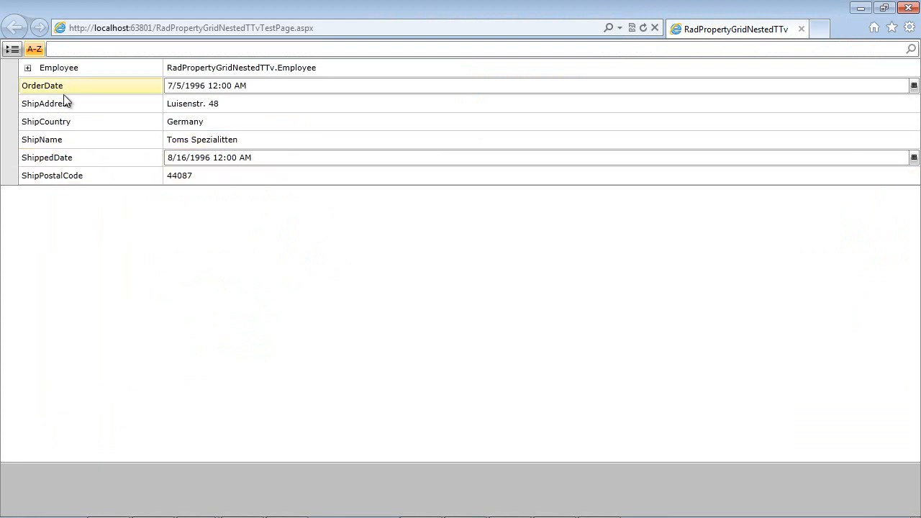
{"action": "left_click", "coordinate": [41, 138]}
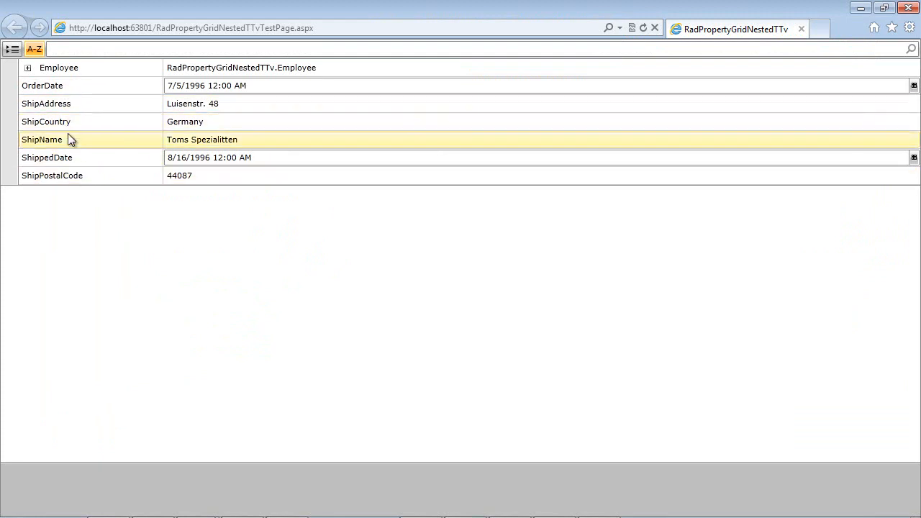
{"action": "left_click", "coordinate": [52, 175]}
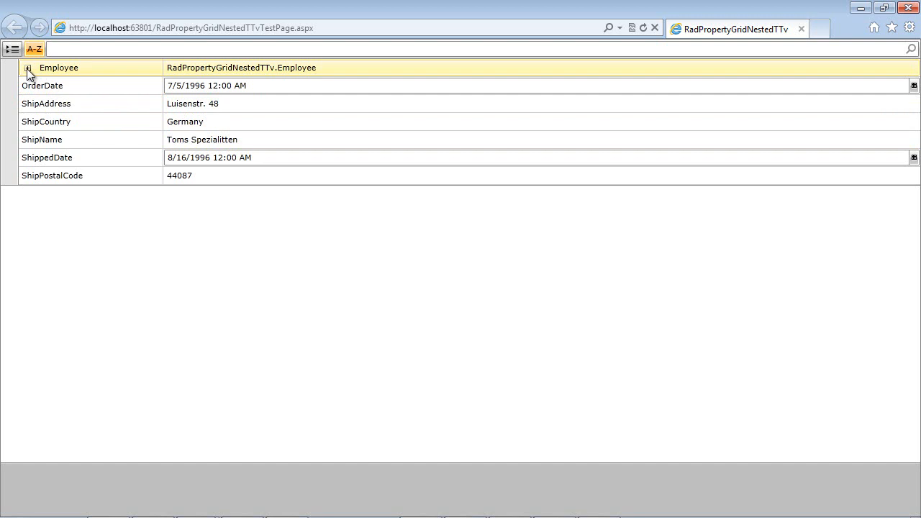
Step: Expand Employee, then its nested Department, revealing Country USA and ID 1
{"action": "left_click", "coordinate": [27, 68]}
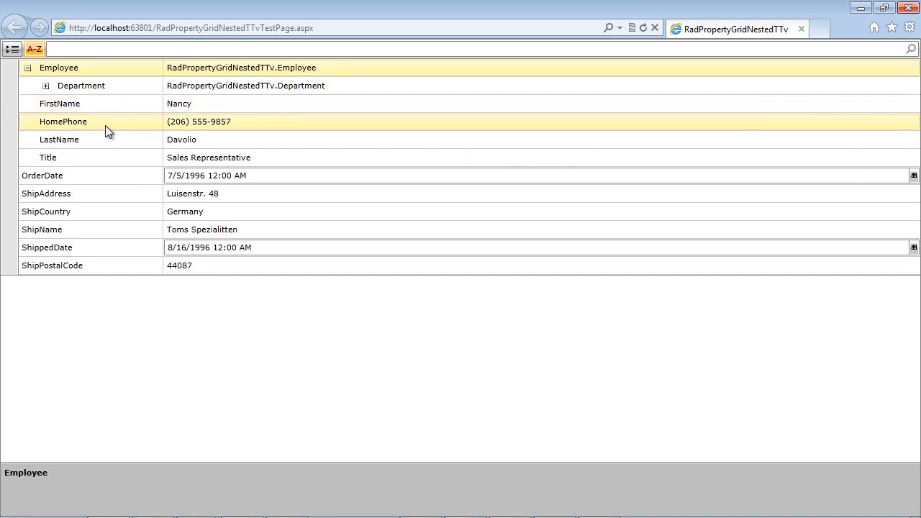
{"action": "left_click", "coordinate": [92, 157]}
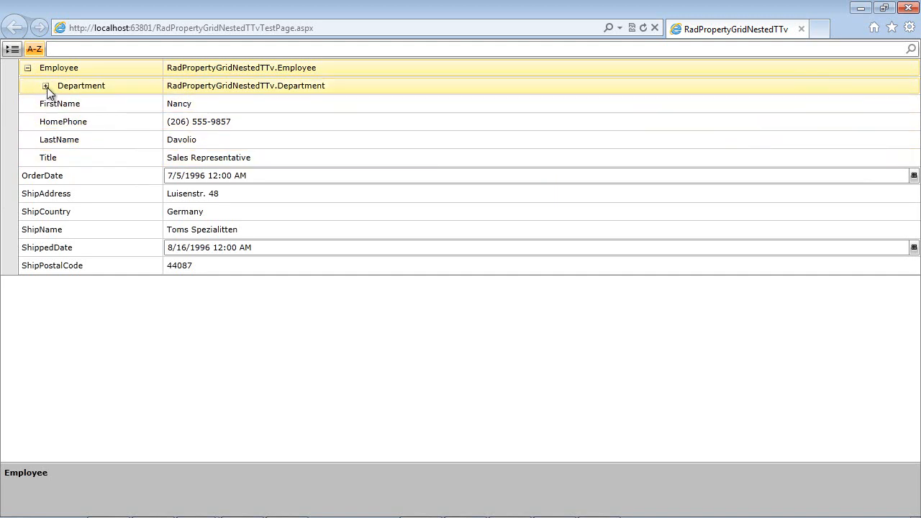
{"action": "left_click", "coordinate": [46, 86]}
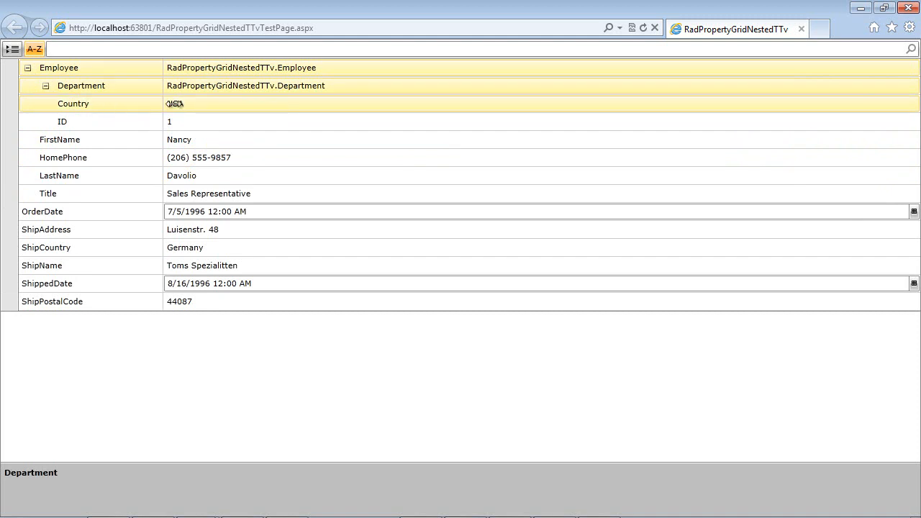
{"action": "left_click", "coordinate": [175, 103]}
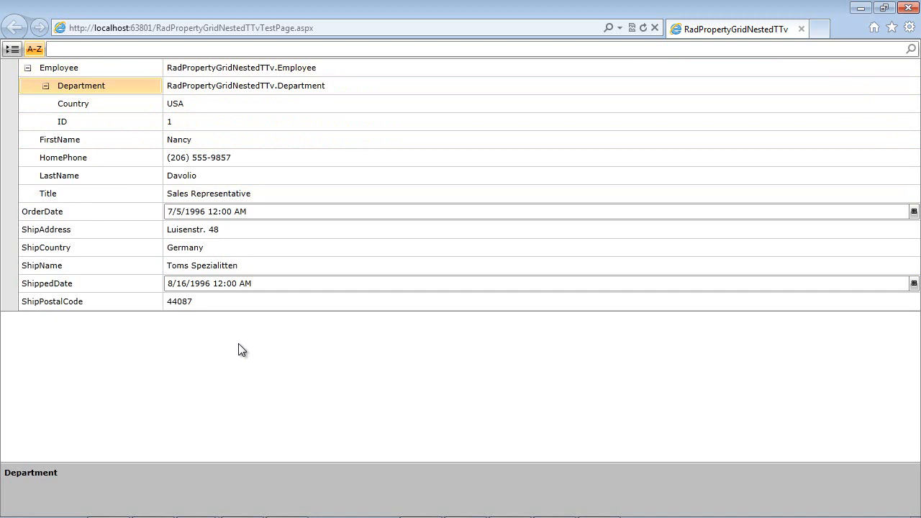
{"action": "mouse_move", "coordinate": [231, 351]}
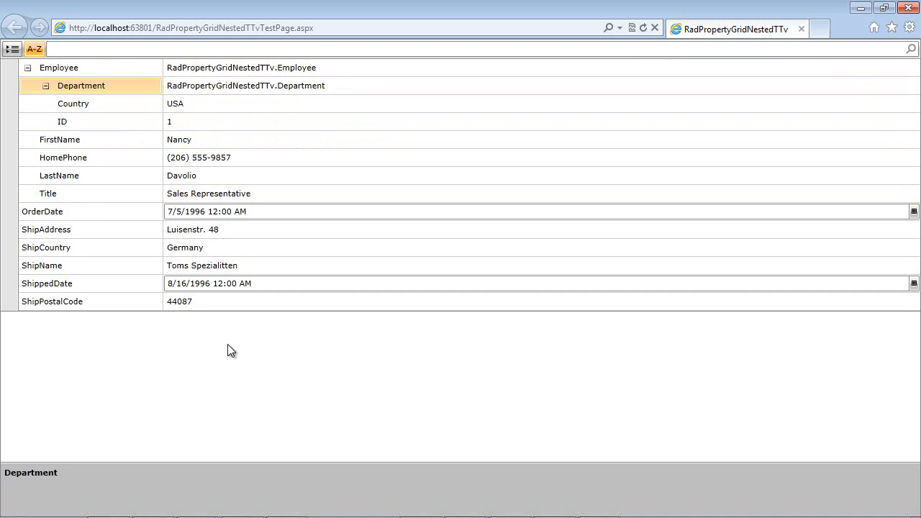